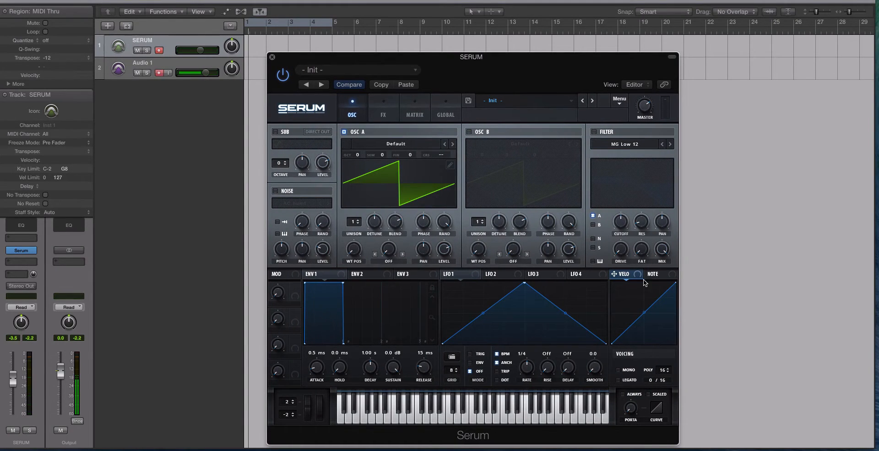
pyautogui.moveTo(658, 290)
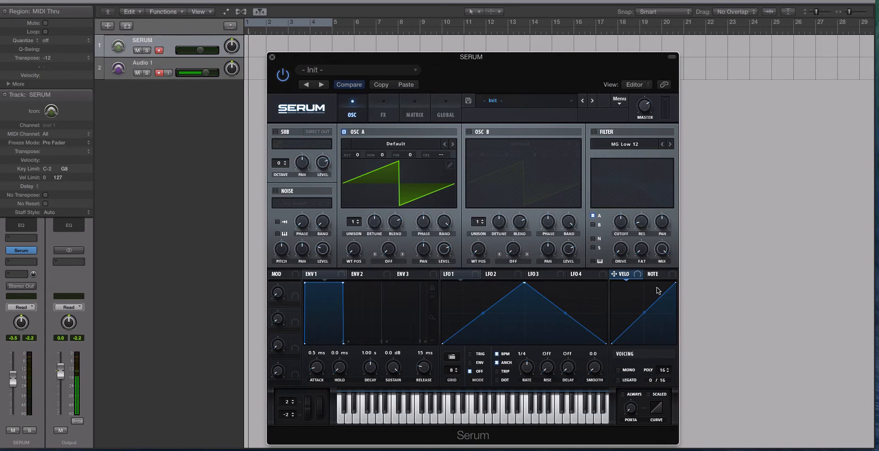
pyautogui.moveTo(657, 274)
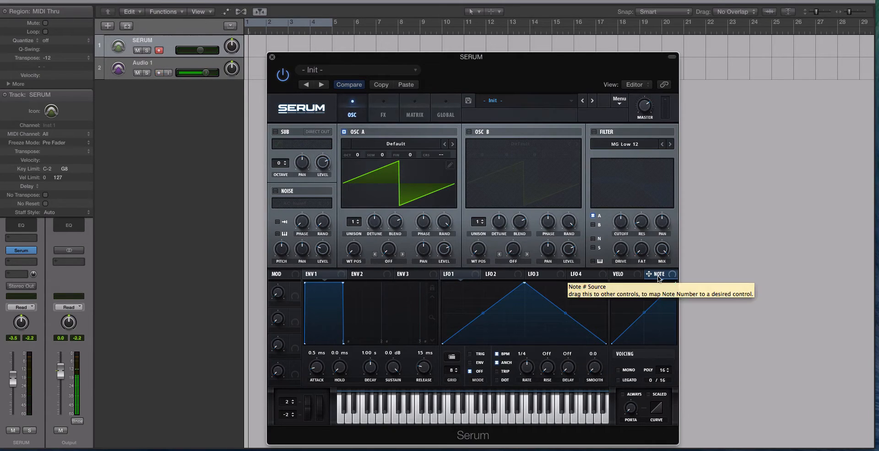
pyautogui.moveTo(619, 273)
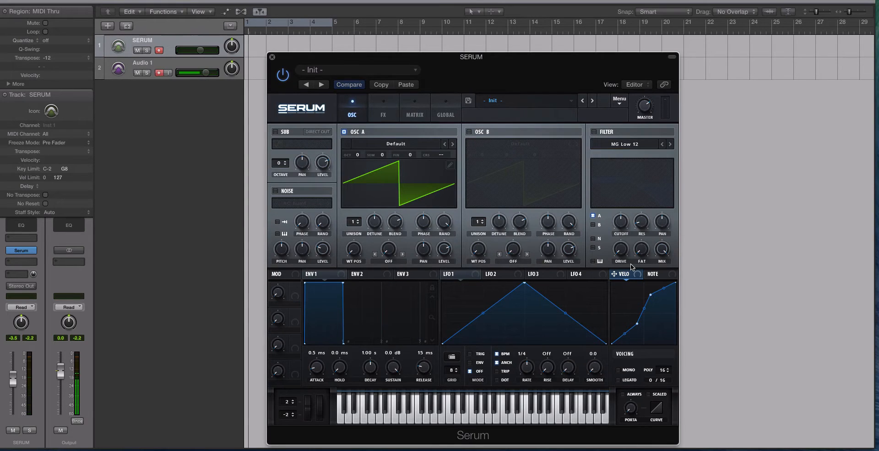
# Show the NOTE key-scale modulator's curve editor in place of VELO.
pyautogui.click(653, 274)
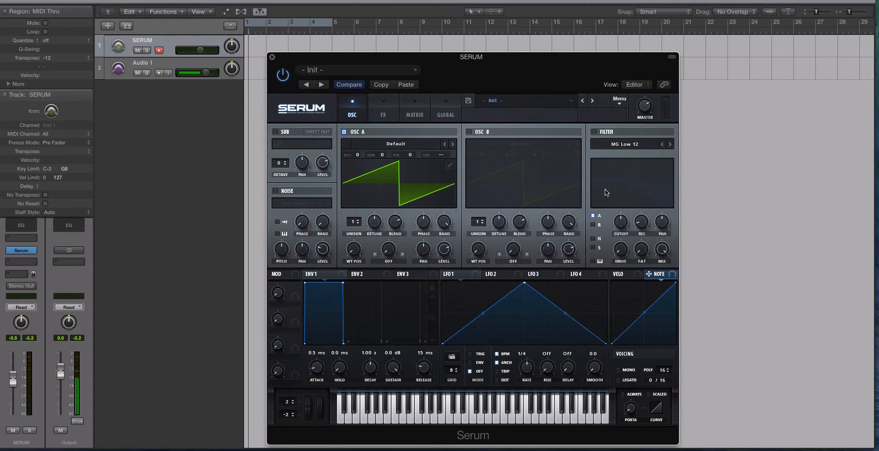
# Reinitialize the patch to defaults via Init Preset from the Menu.
pyautogui.click(620, 102)
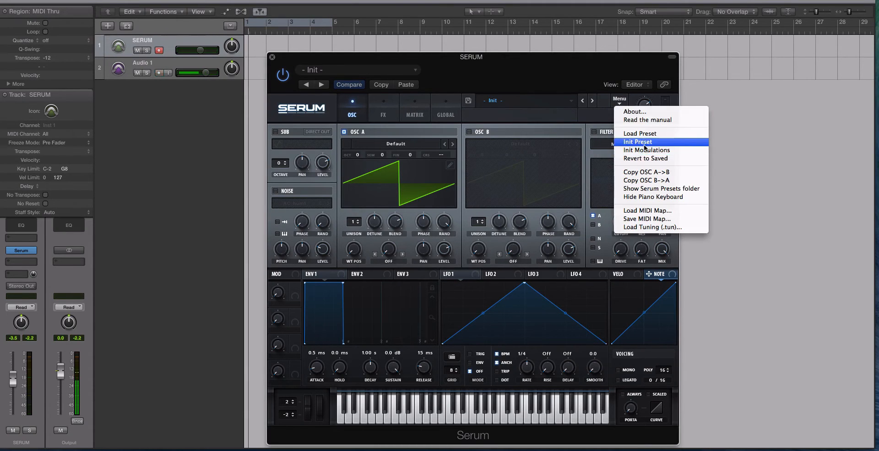
pyautogui.click(637, 141)
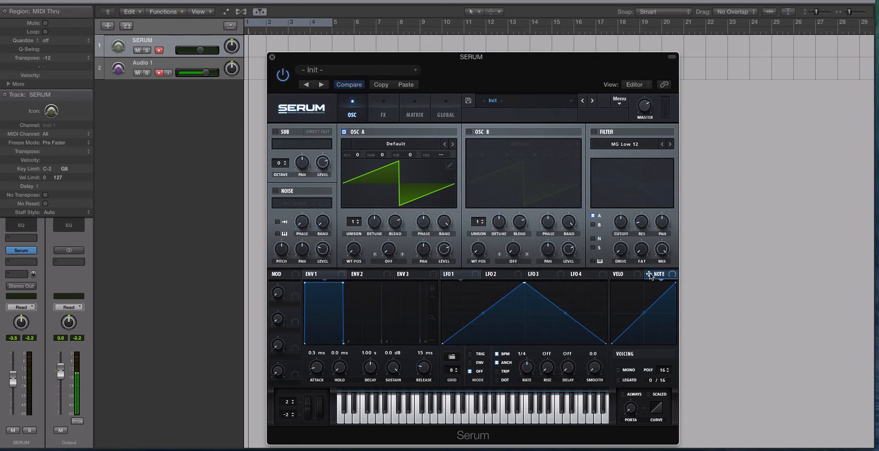
pyautogui.moveTo(649, 275)
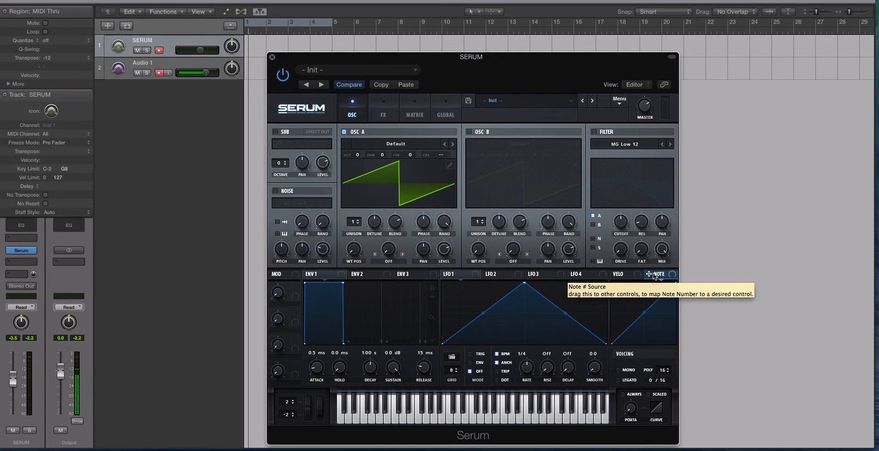
pyautogui.moveTo(653, 275)
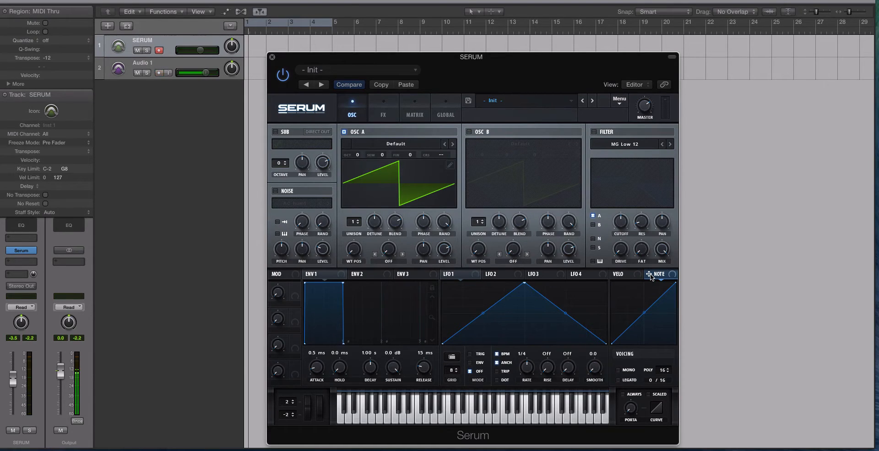
pyautogui.moveTo(620, 220)
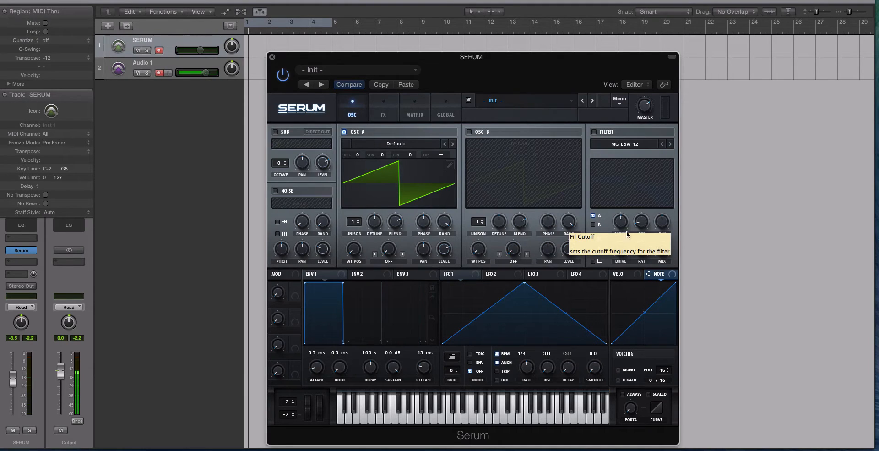
pyautogui.moveTo(652, 307)
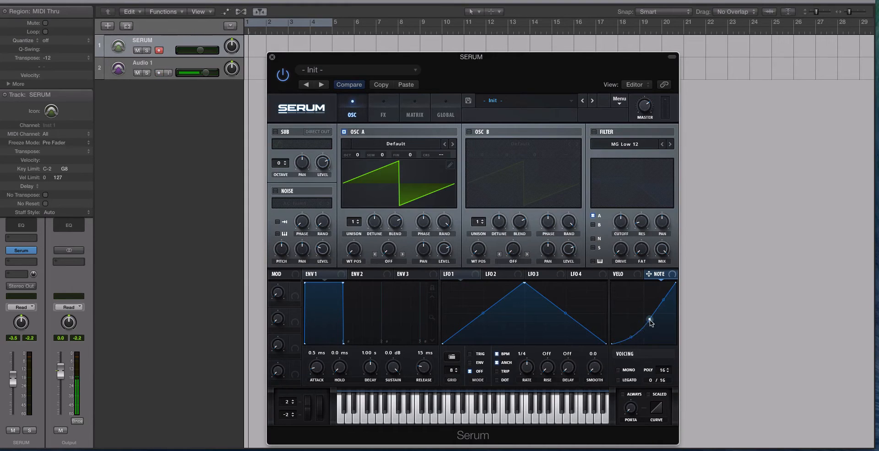
# Bend the NOTE curve's midpoint down into a steep exponential rise toward high notes.
pyautogui.moveTo(650, 322); pyautogui.dragTo(626, 334)
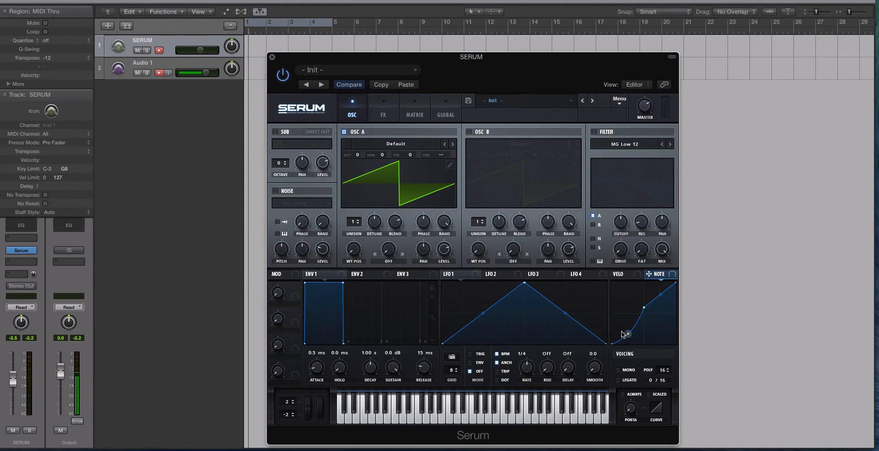
pyautogui.moveTo(639, 220)
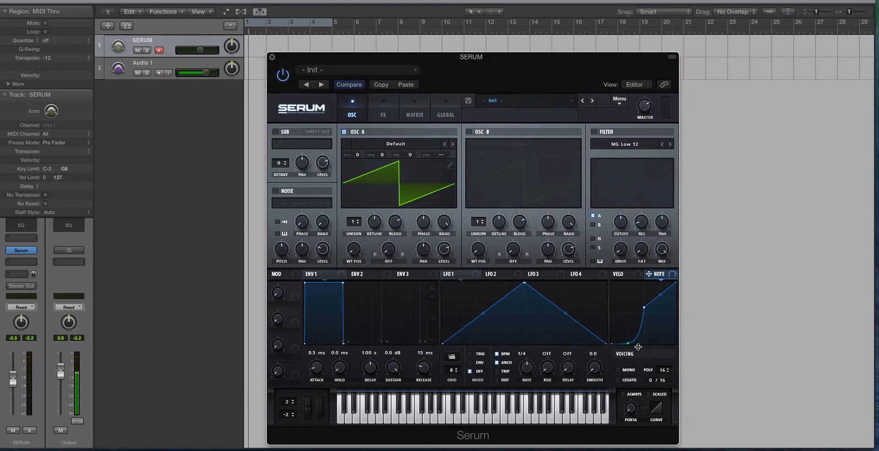
pyautogui.moveTo(661, 280)
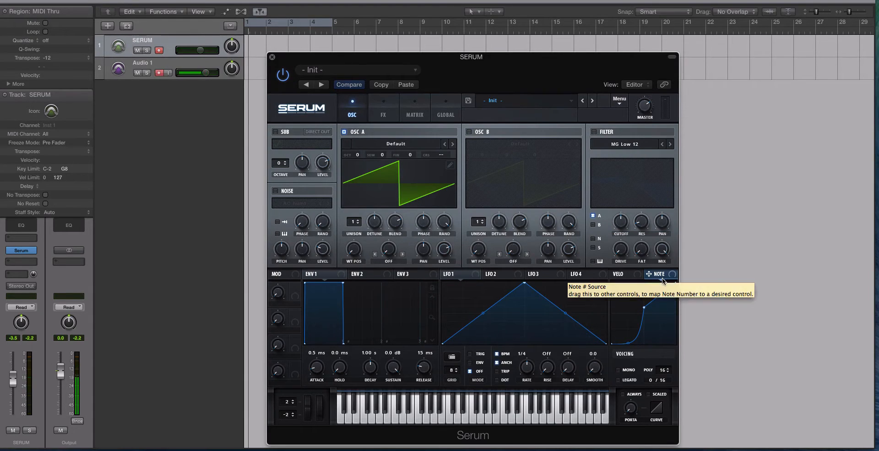
pyautogui.moveTo(636, 241)
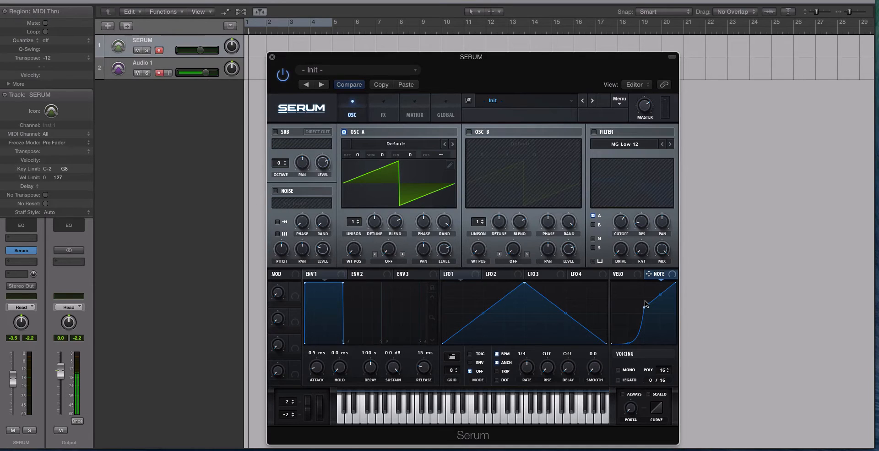
pyautogui.moveTo(644, 281)
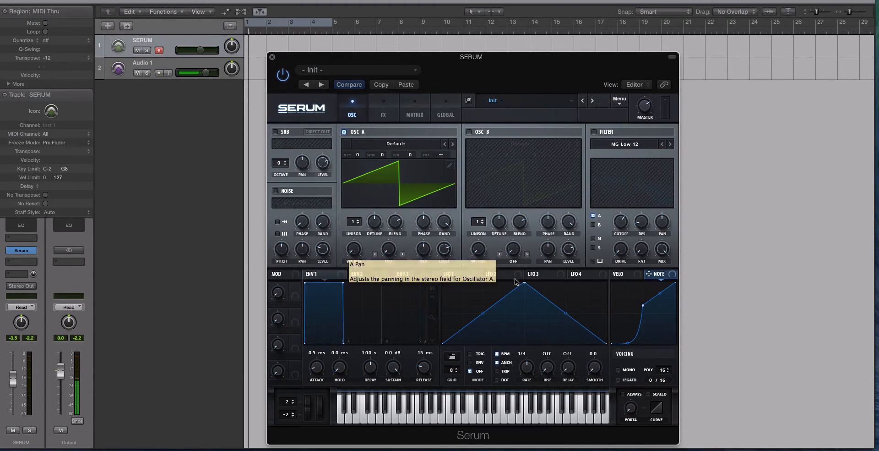
pyautogui.moveTo(585, 287)
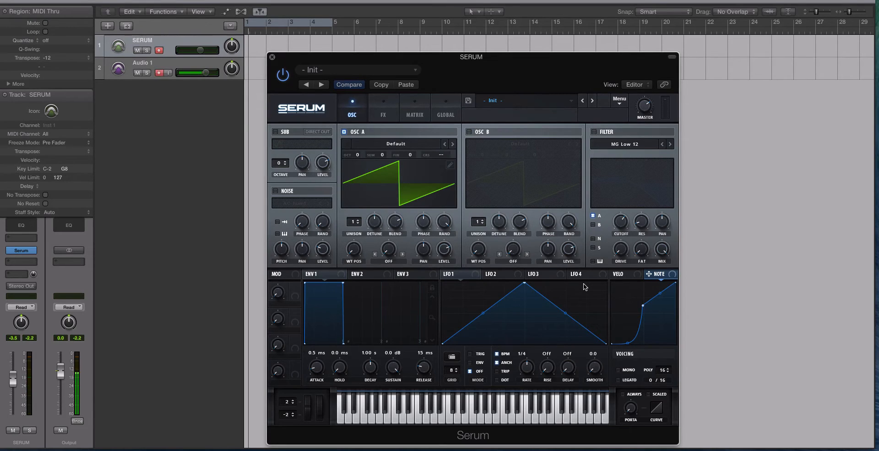
pyautogui.moveTo(616, 170)
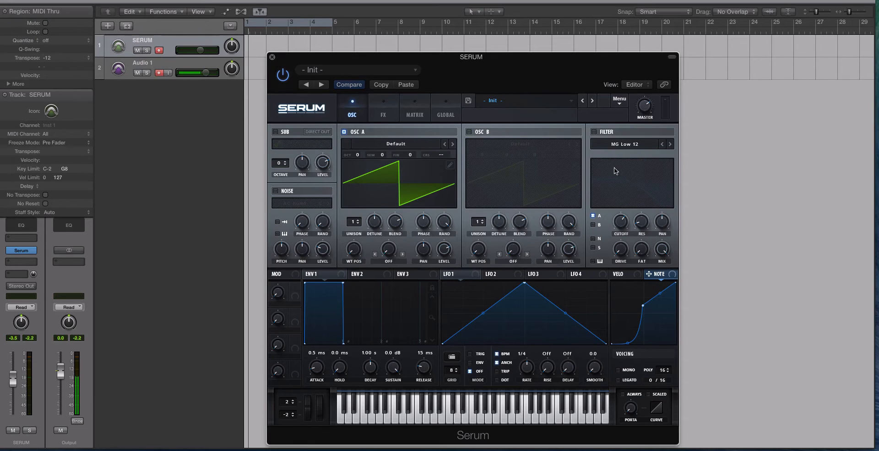
# Load PLUCK - NeXT and inspect the modulation on the WT POS and Cutoff knobs.
pyautogui.click(592, 100)
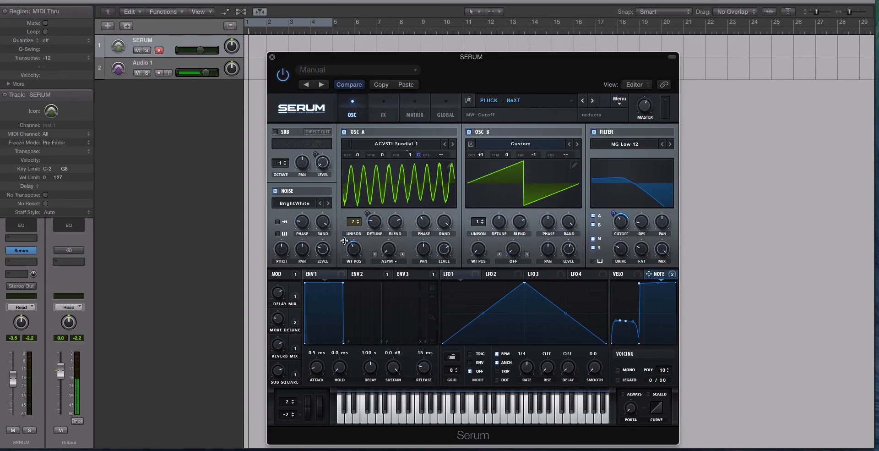
pyautogui.rightClick(352, 249)
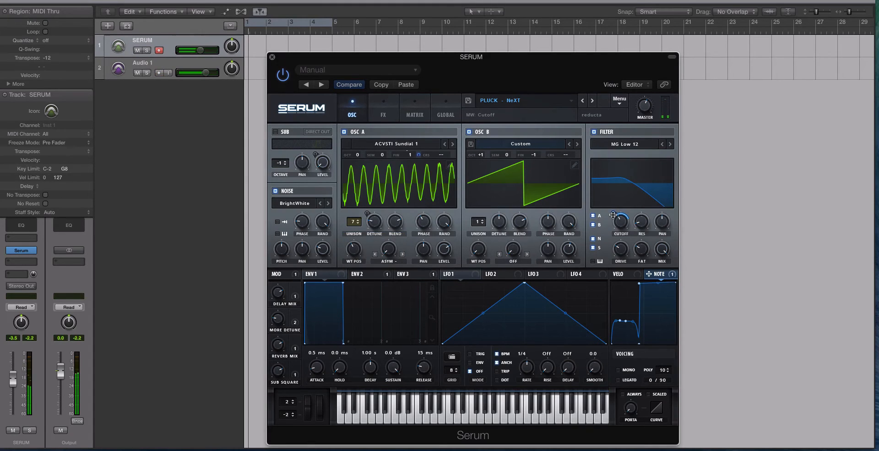
pyautogui.rightClick(613, 214)
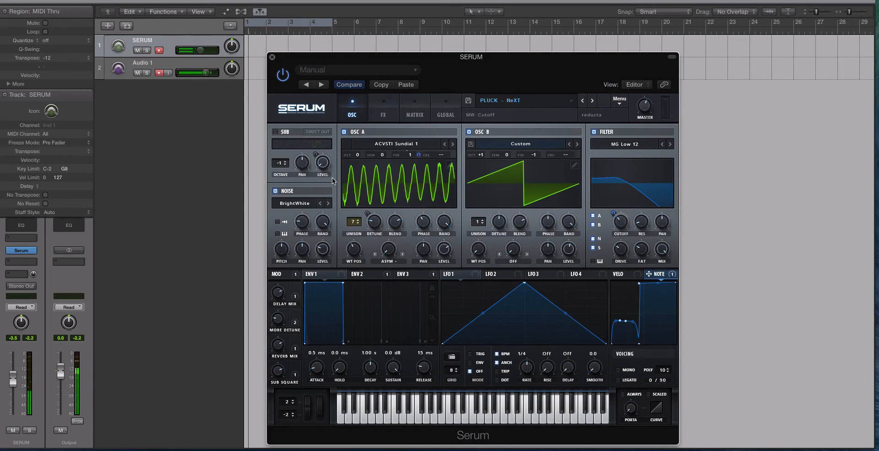
pyautogui.moveTo(412, 180)
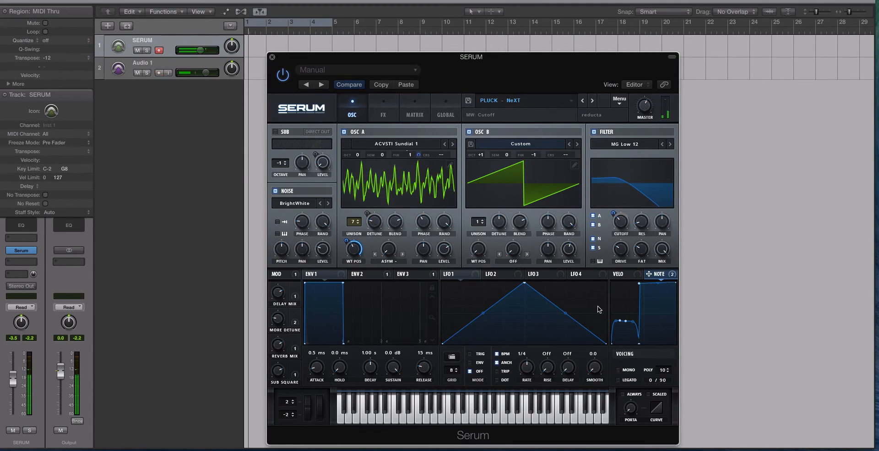
# Route NOTE to OSC A wavetable position at about 45, adjusting its sweep depth.
pyautogui.moveTo(354, 248); pyautogui.dragTo(354, 245)
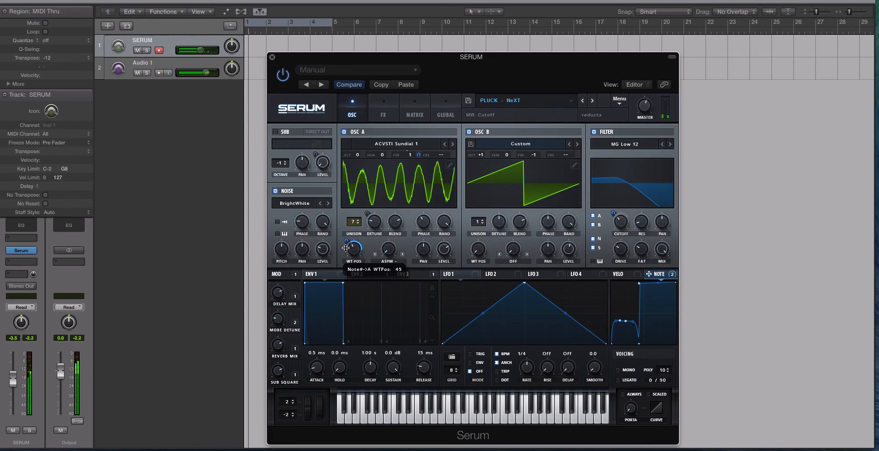
pyautogui.moveTo(354, 248); pyautogui.dragTo(351, 241)
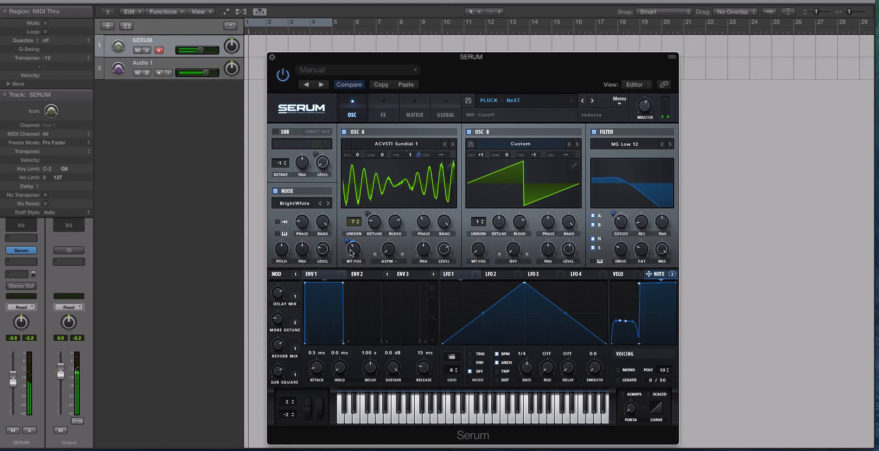
pyautogui.moveTo(352, 248); pyautogui.dragTo(352, 235)
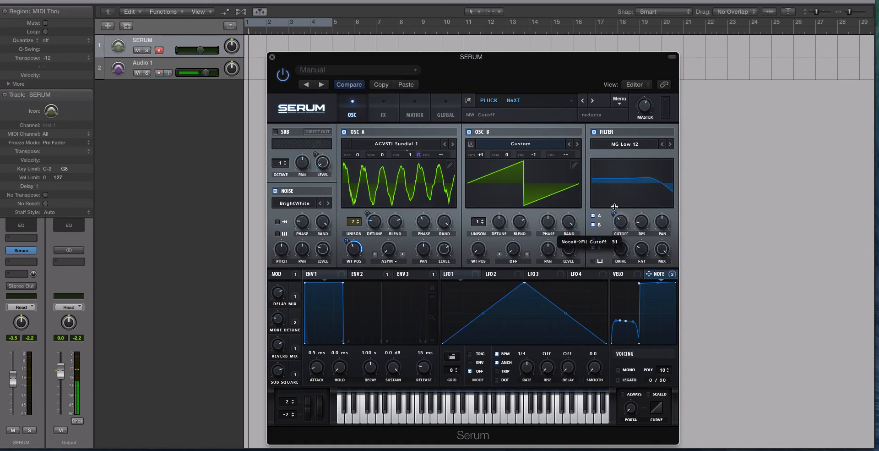
# Adjust the Cutoff mapping and draw a NOTE curve flat then rising sharply at the top keys.
pyautogui.rightClick(621, 220)
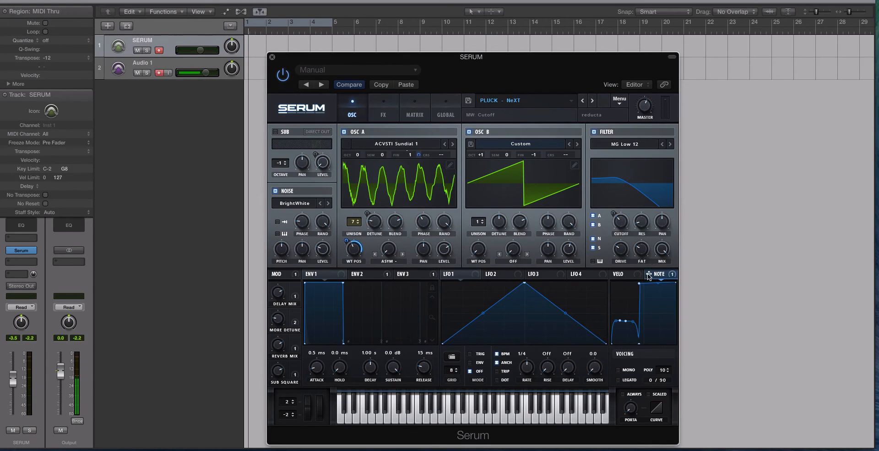
pyautogui.moveTo(621, 221)
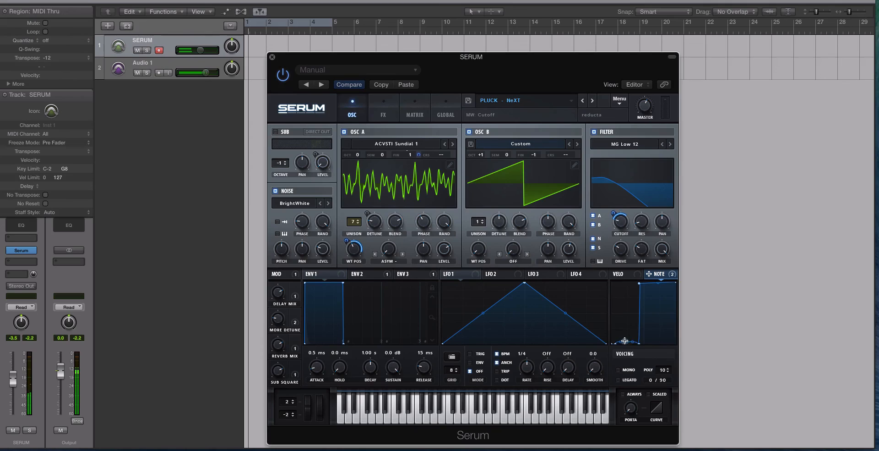
pyautogui.moveTo(624, 340); pyautogui.dragTo(639, 284)
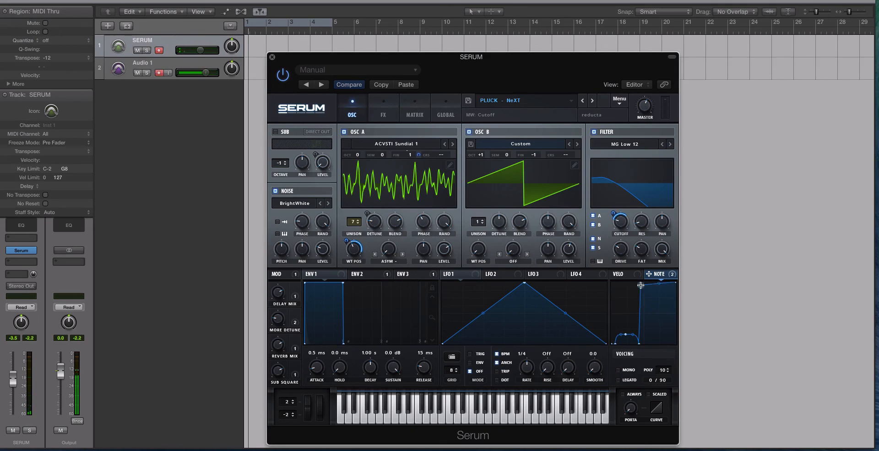